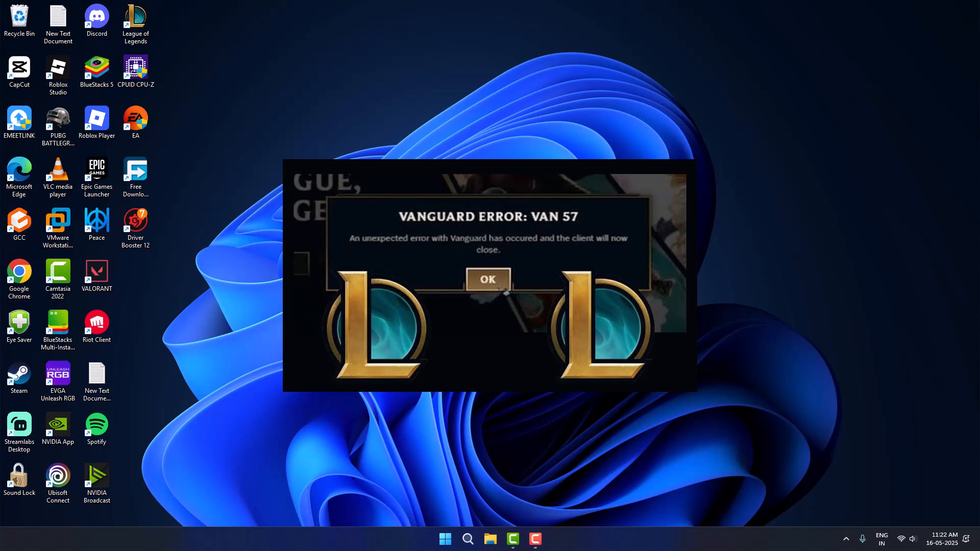
pyautogui.moveTo(556, 415)
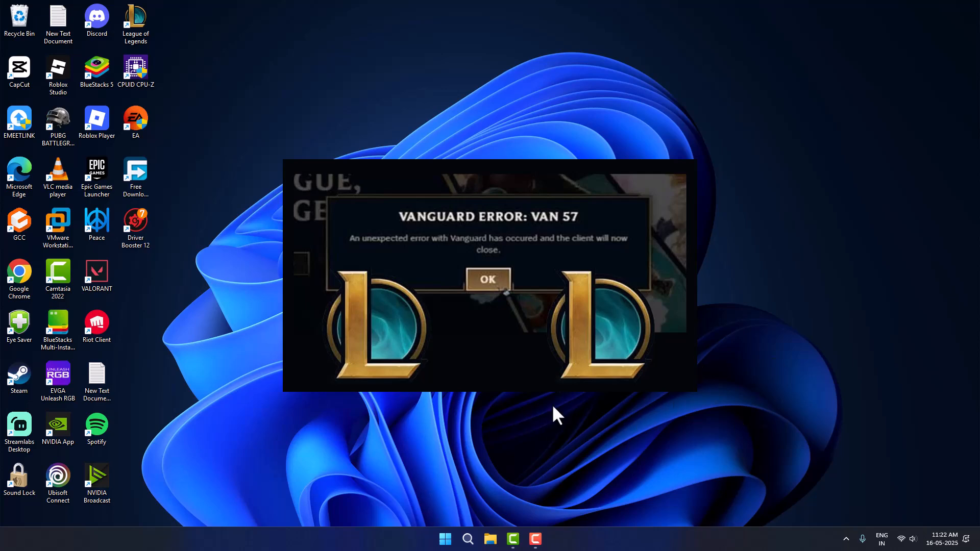
# Uninstall Riot Vanguard from Control Panel's Programs and Features, dropping the count from 85 to 84
pyautogui.click(466, 539)
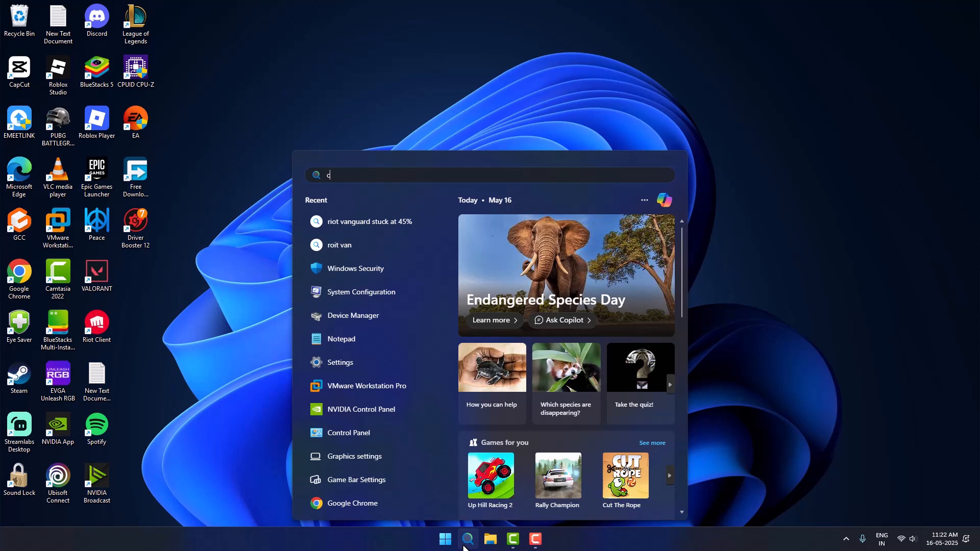
pyautogui.click(349, 432)
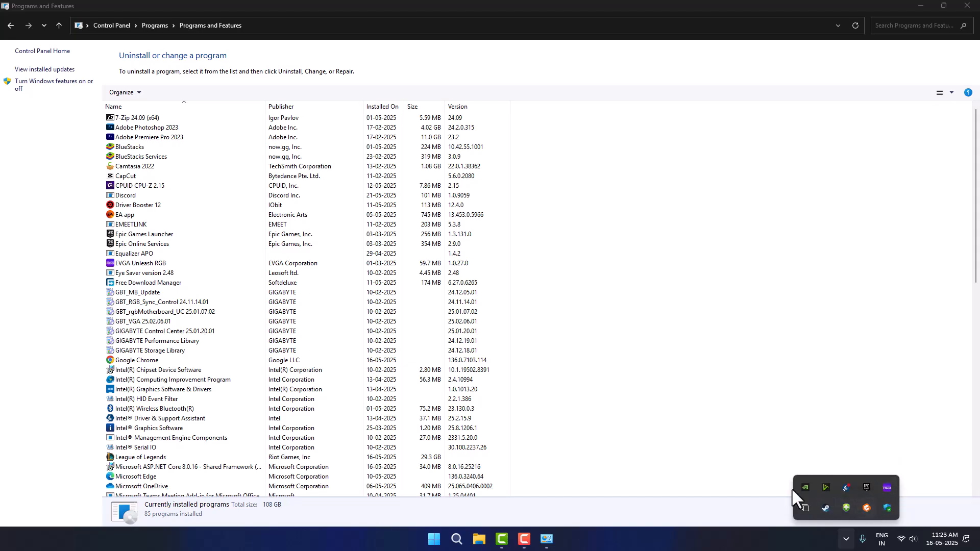
pyautogui.click(145, 273)
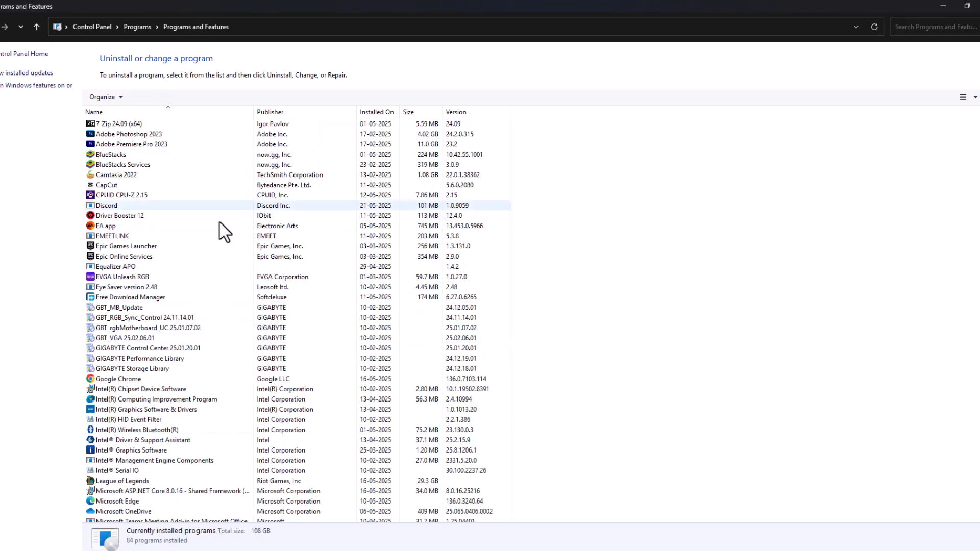
pyautogui.click(122, 481)
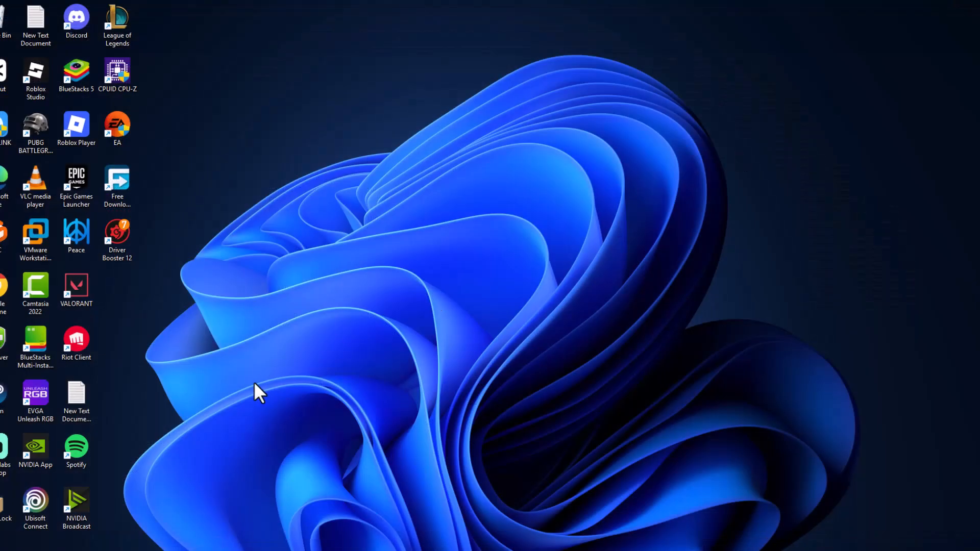
# Launch Riot Client from its desktop shortcut and begin the Vanguard install for League of Legends
pyautogui.click(76, 344)
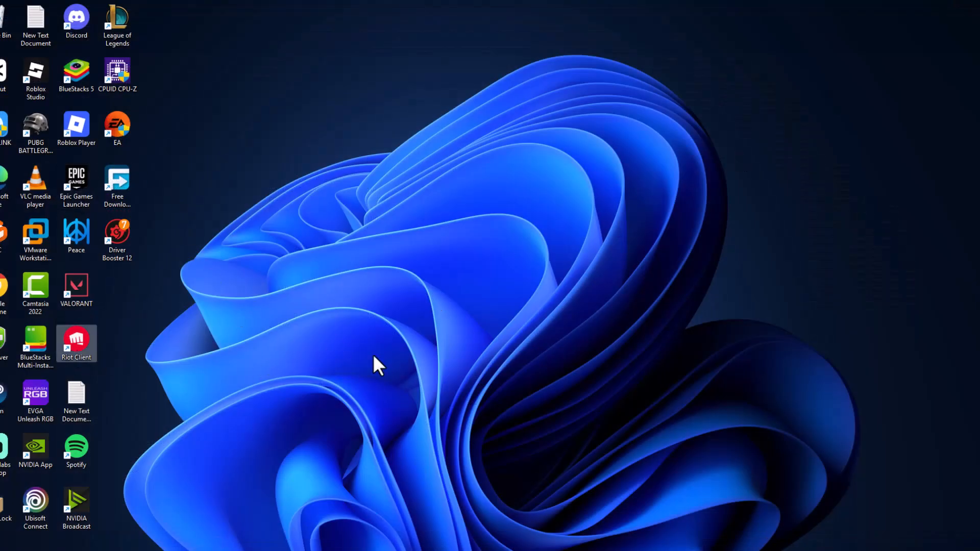
pyautogui.doubleClick(76, 343)
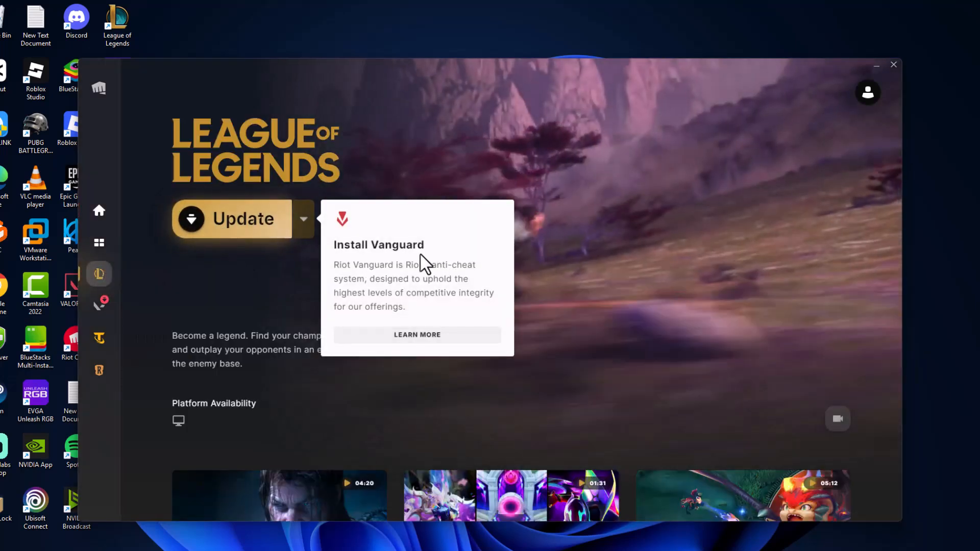
pyautogui.click(243, 219)
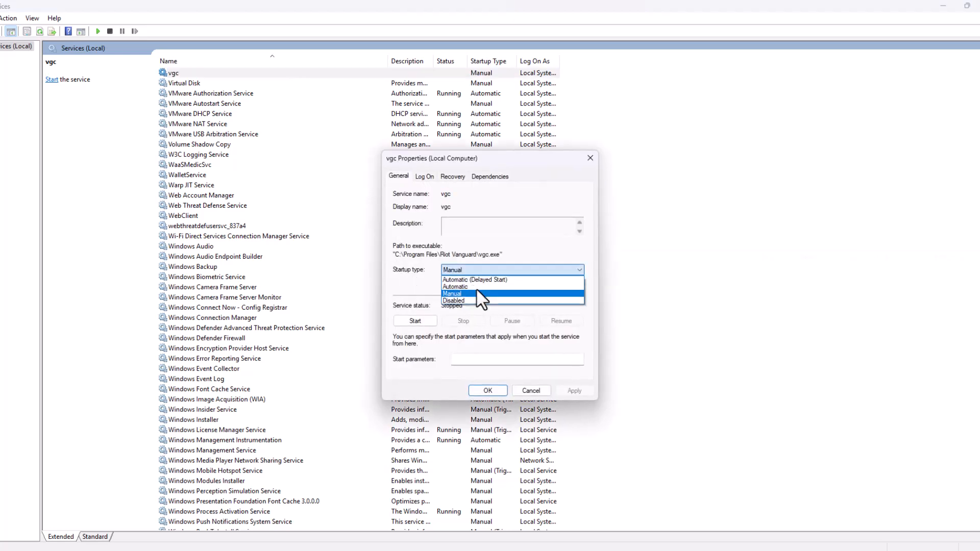
# Set the vgc service's startup type to Automatic, start it, and confirm the properties
pyautogui.click(455, 285)
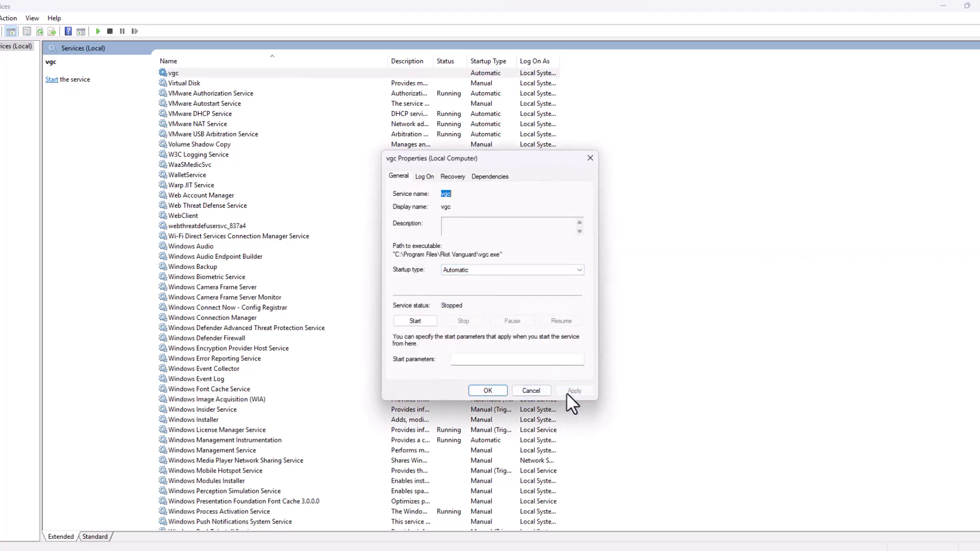
pyautogui.click(414, 321)
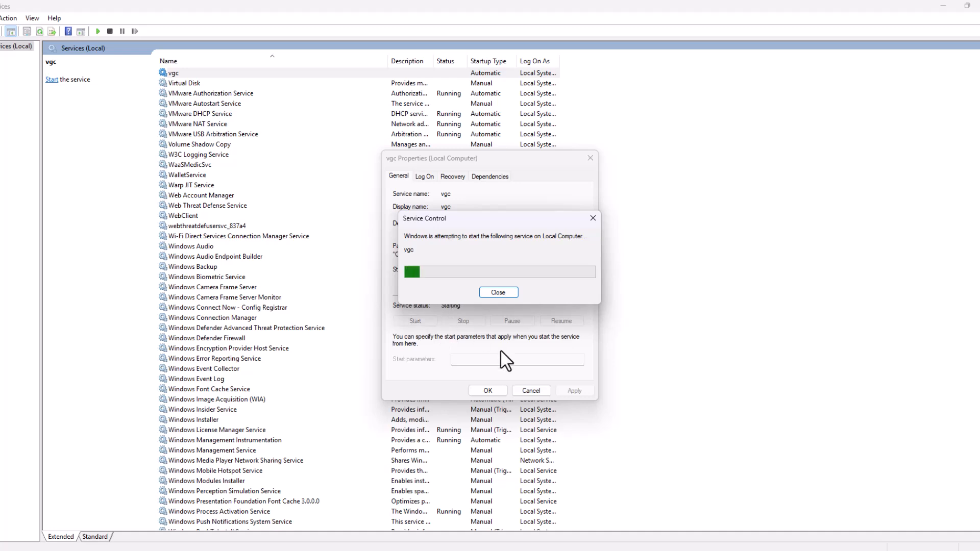
pyautogui.click(498, 292)
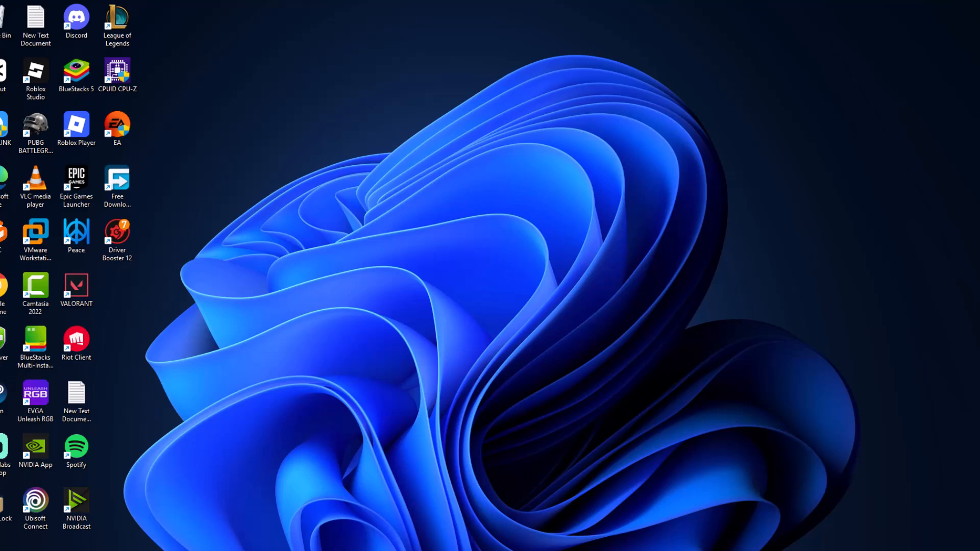
# In System Configuration's Services list, hide Microsoft services and keep vgc checked
pyautogui.write('system Information')
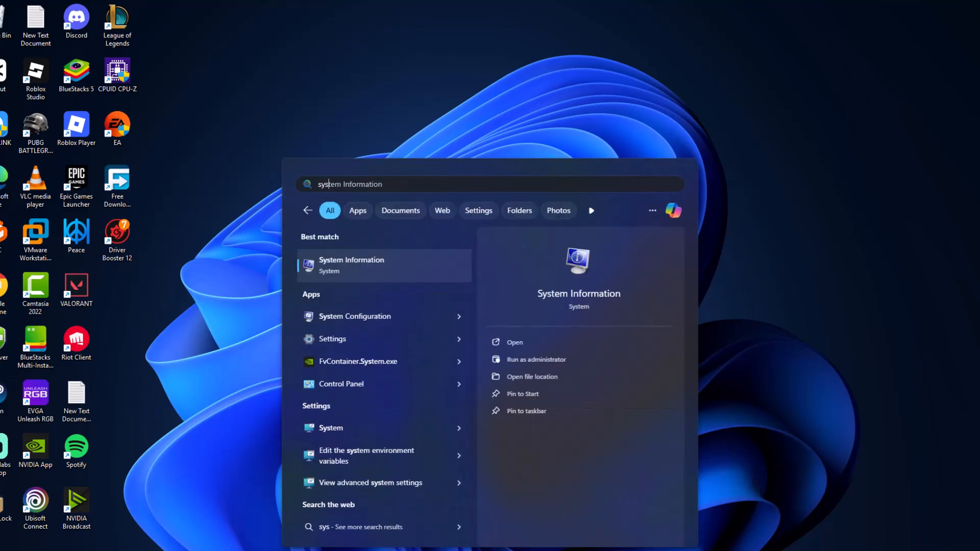
pyautogui.click(355, 317)
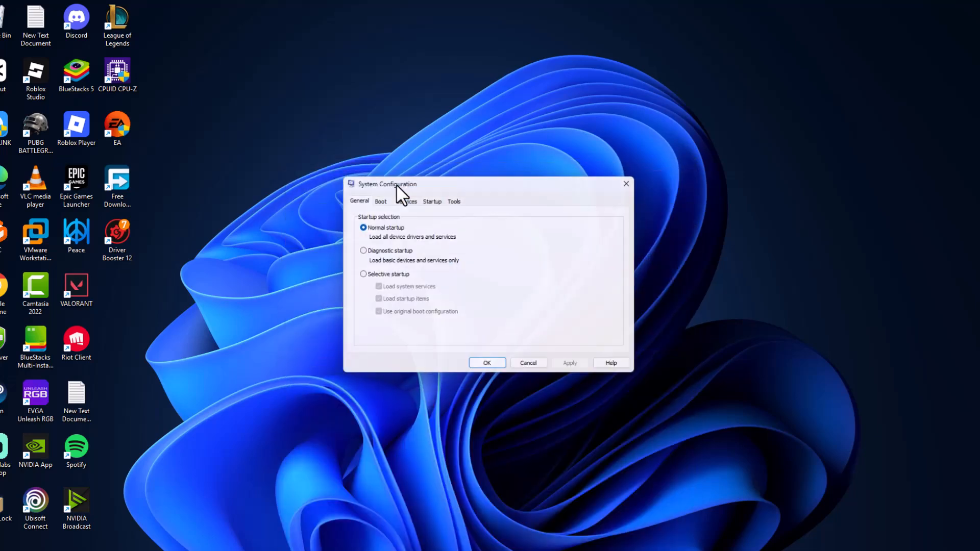
pyautogui.click(404, 201)
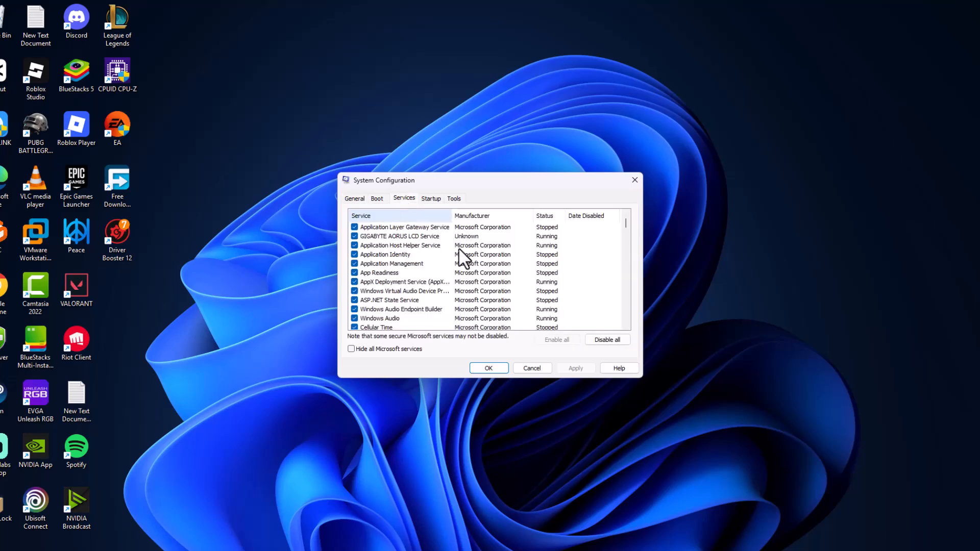
pyautogui.click(351, 349)
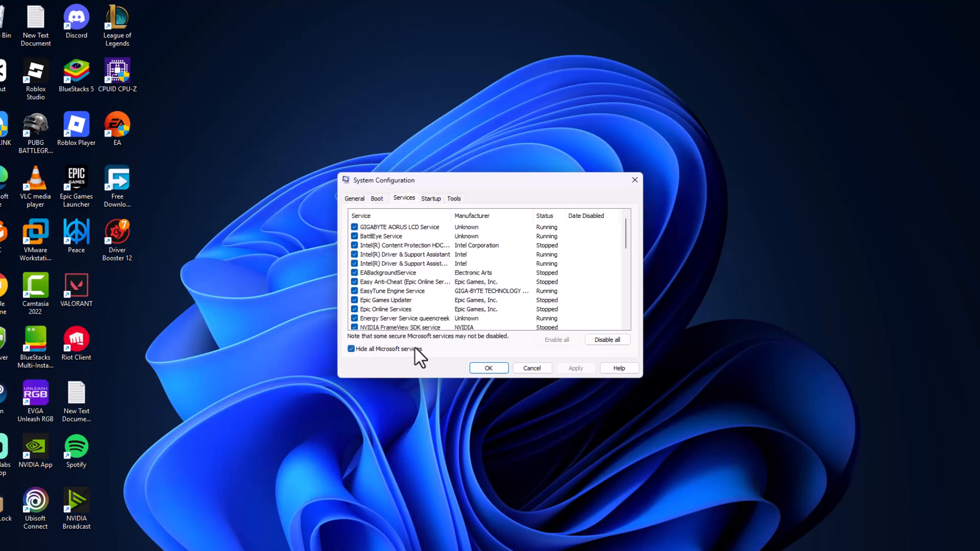
pyautogui.scroll(-3)
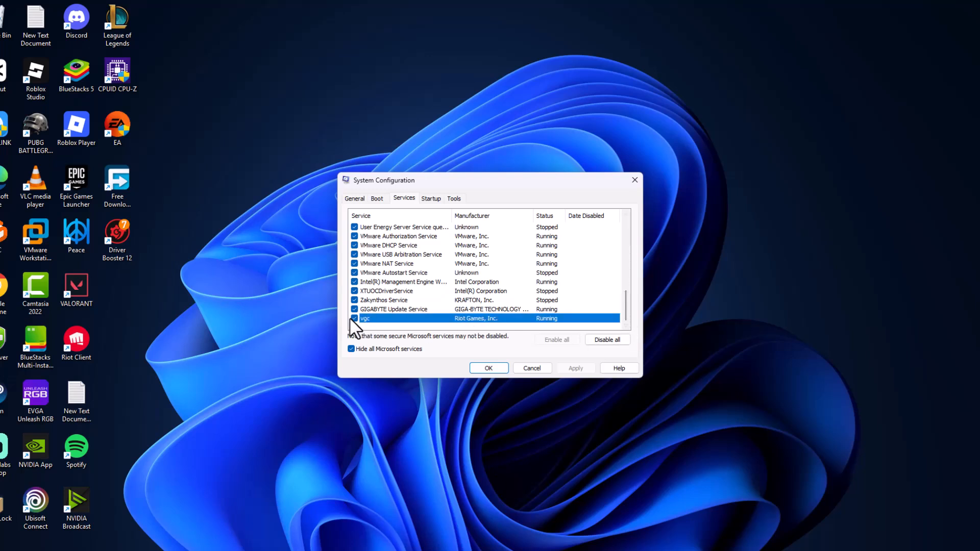
pyautogui.moveTo(430, 209)
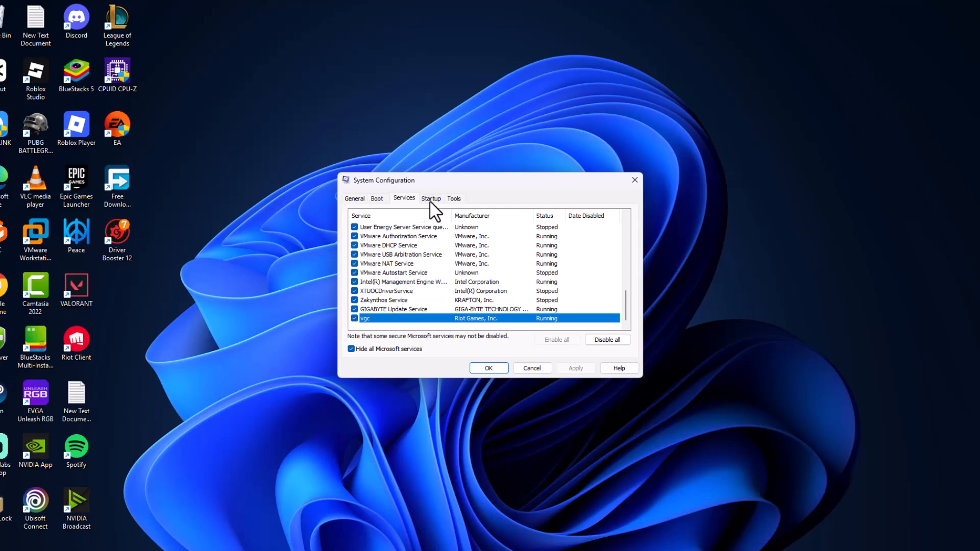
pyautogui.click(430, 198)
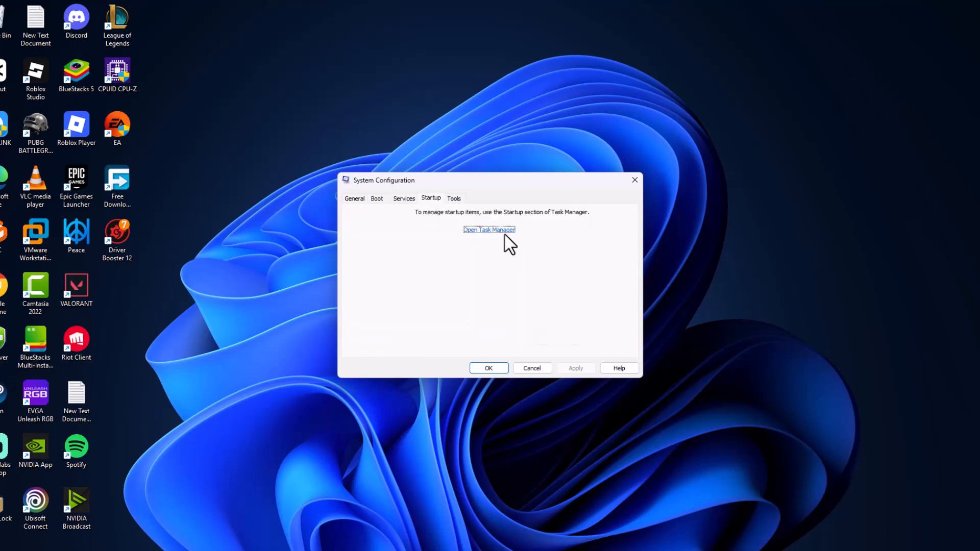
# In Task Manager's Startup apps, confirm RiotClientServices and vgtray are Enabled
pyautogui.click(489, 230)
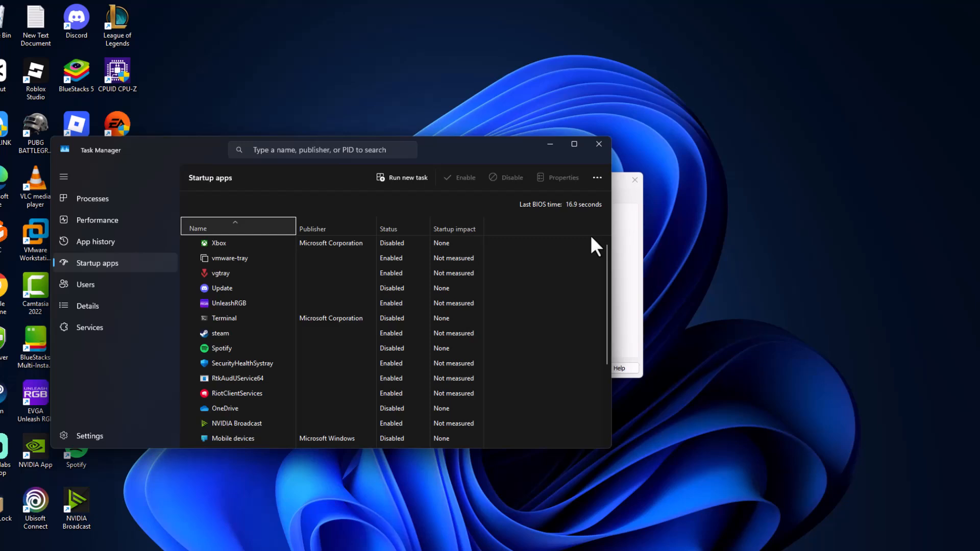
pyautogui.click(236, 392)
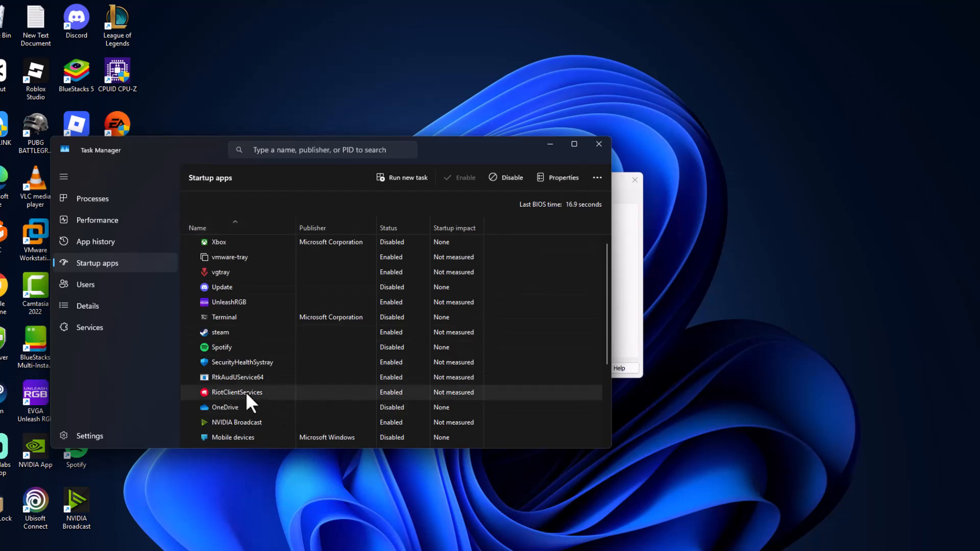
pyautogui.scroll(-3)
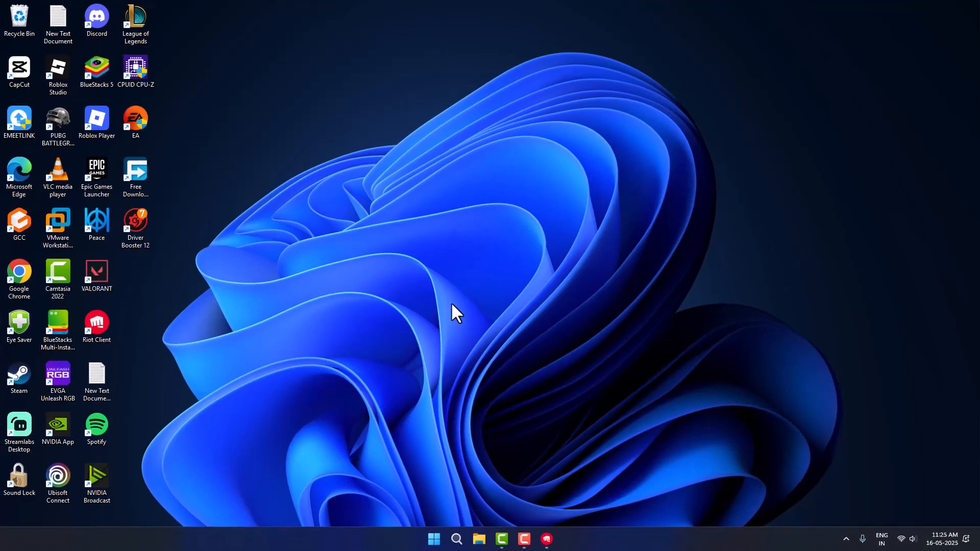
pyautogui.moveTo(451, 318)
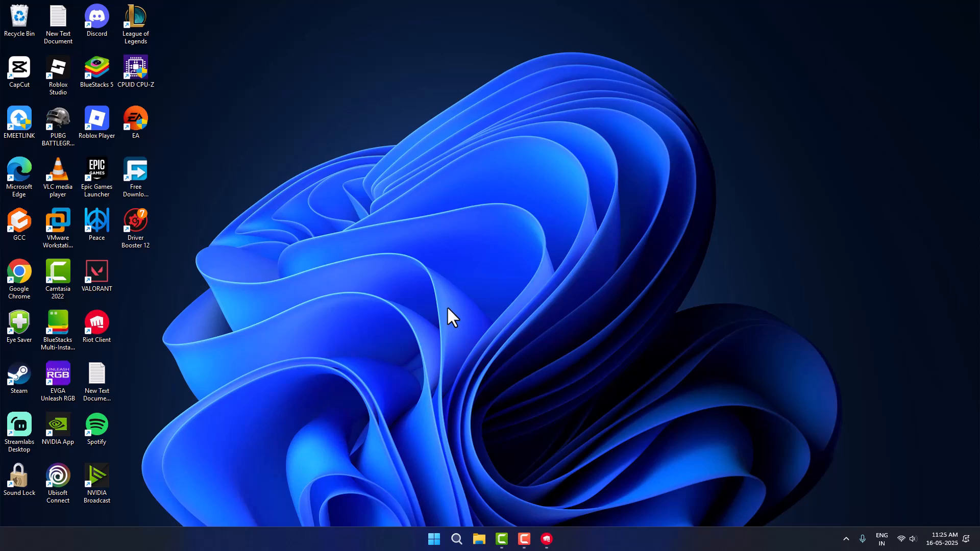
pyautogui.moveTo(506, 355)
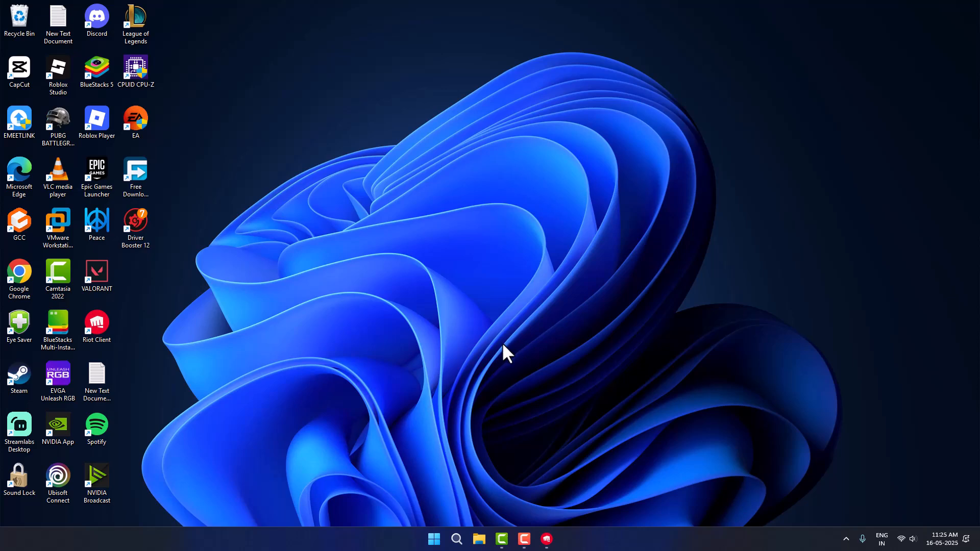